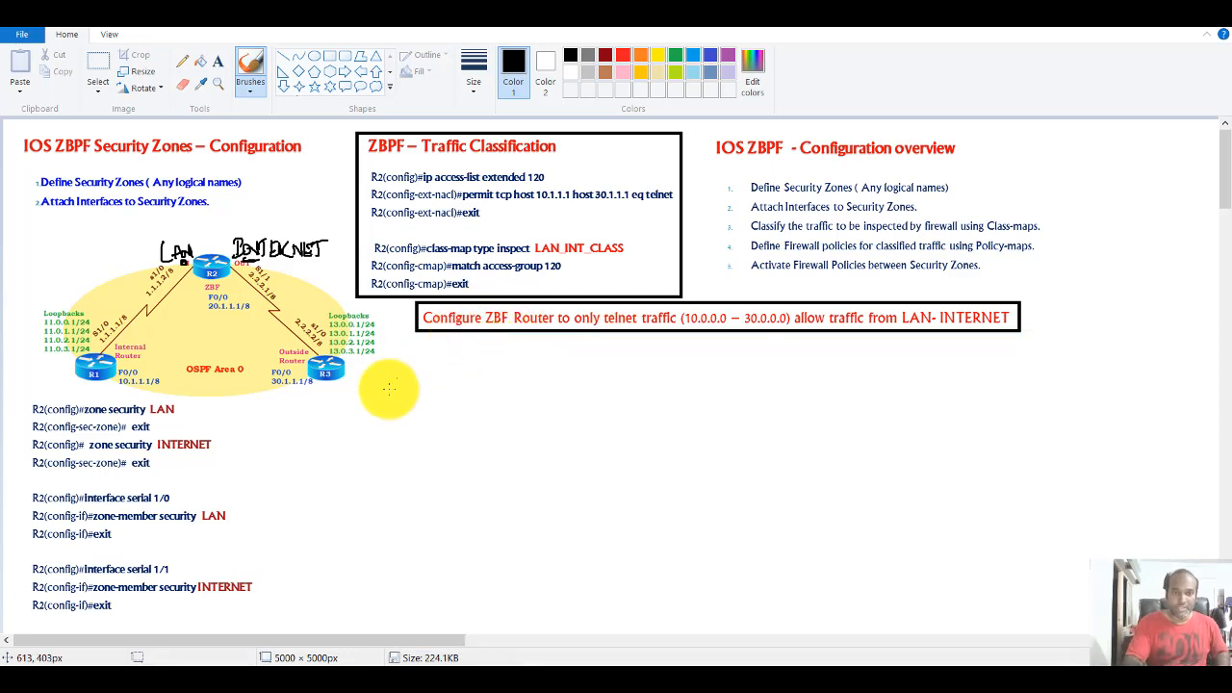
{"action": "mouse_move", "coordinate": [423, 365]}
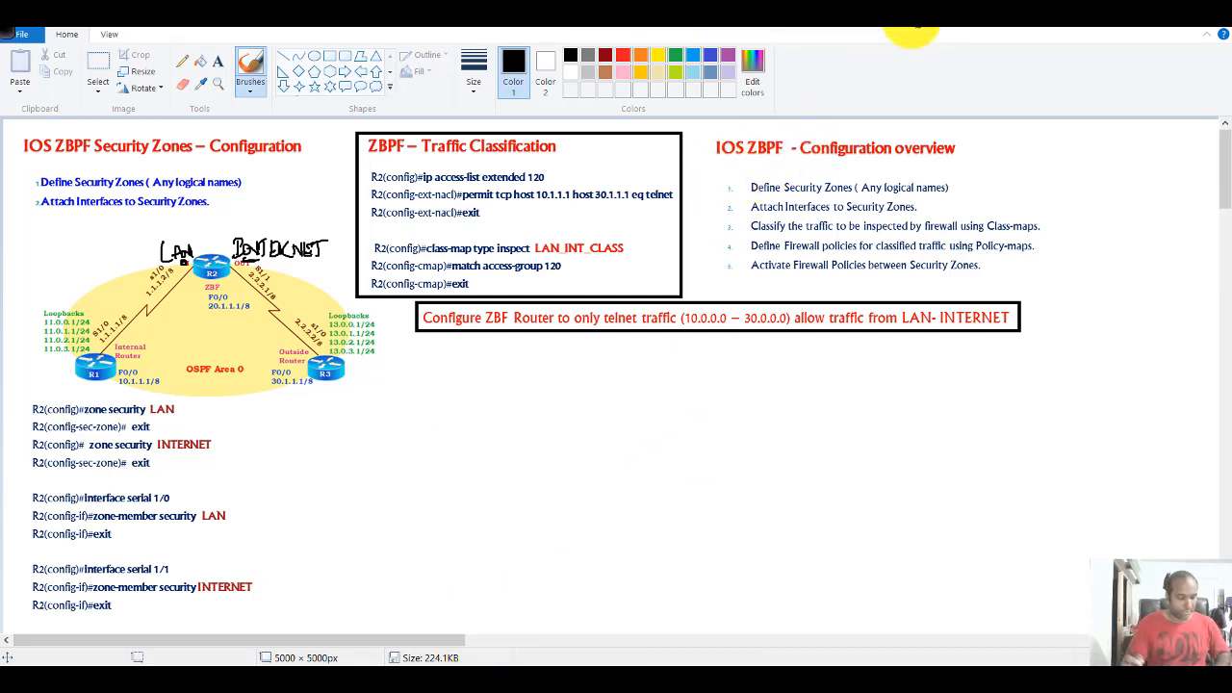
{"action": "mouse_move", "coordinate": [319, 292]}
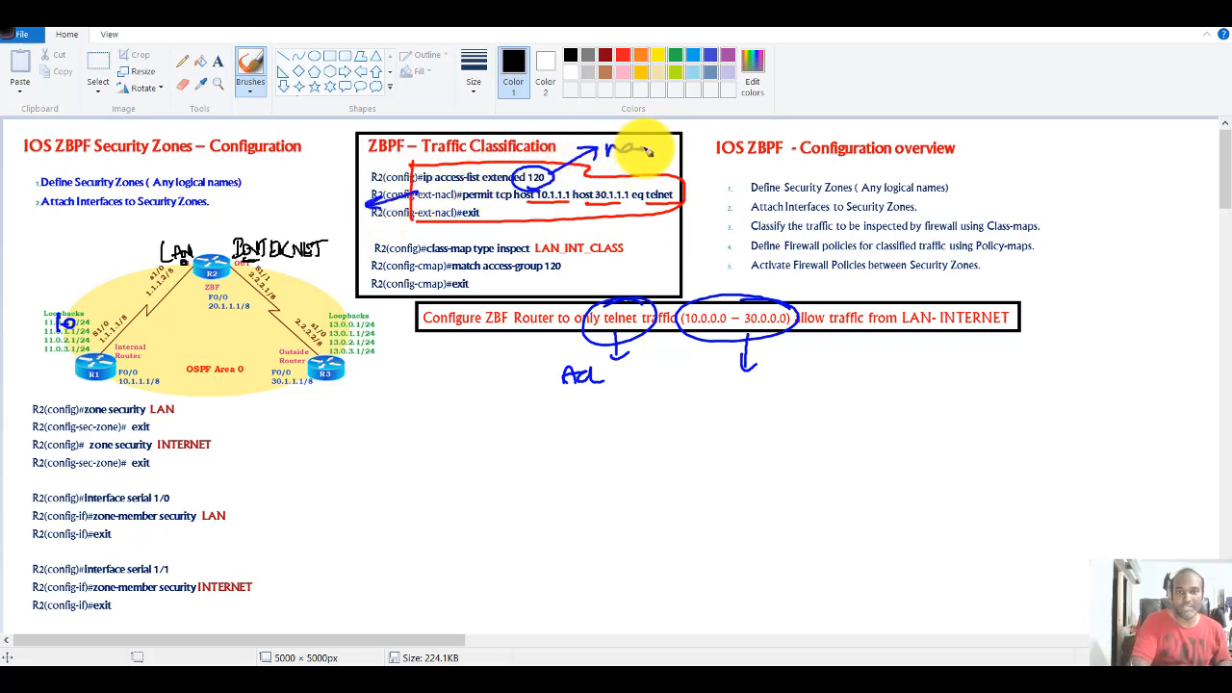
Step: Draw a brush mark under the telnet ACL requirement on the Paint slide
{"action": "left_click_drag", "start_coordinate": [617, 149], "coordinate": [703, 150]}
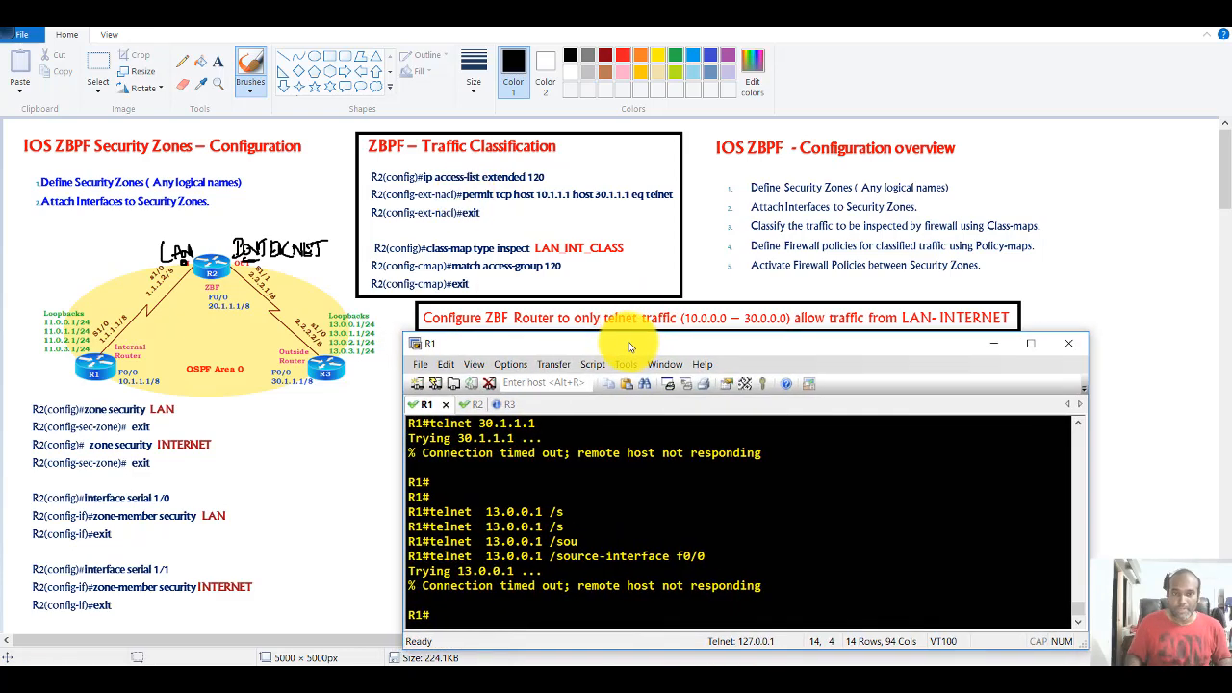
Step: On R2, show the Serial1/1 running config to confirm its INTERNET zone membership
{"action": "left_click", "coordinate": [459, 403]}
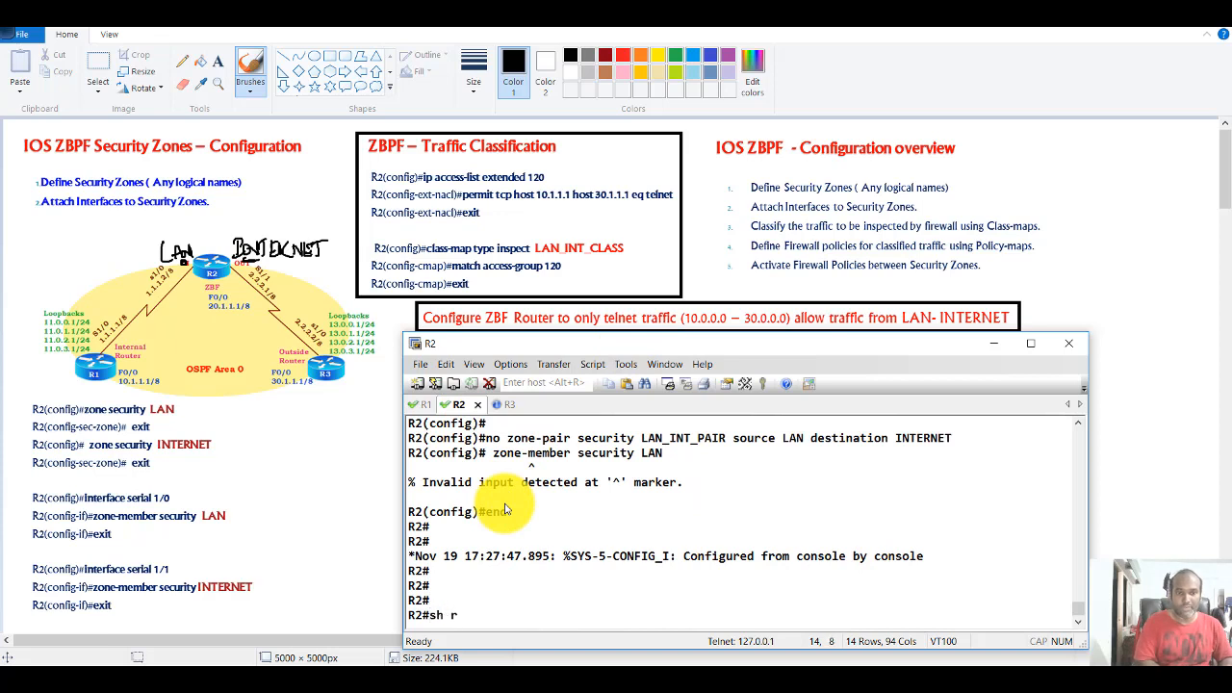
{"action": "type", "text": "i"}
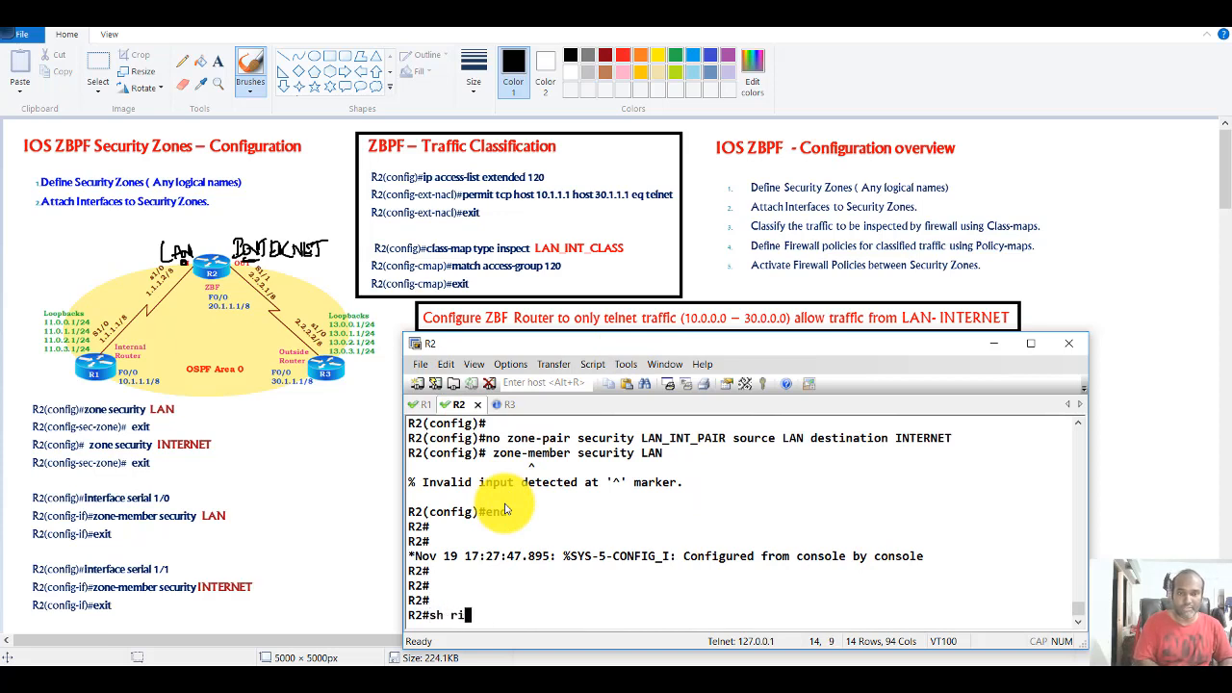
{"action": "type", "text": "un int s1/1"}
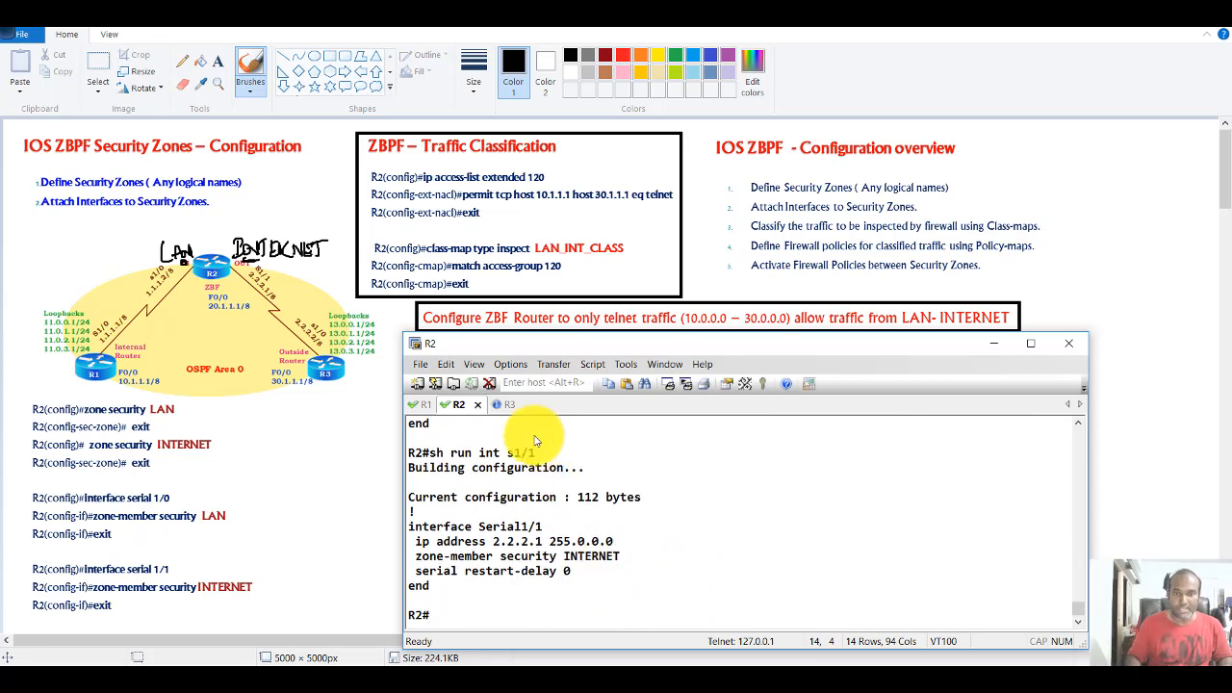
Step: Glance at the R1 session, then return to R2 and enter configuration mode
{"action": "left_click", "coordinate": [425, 404]}
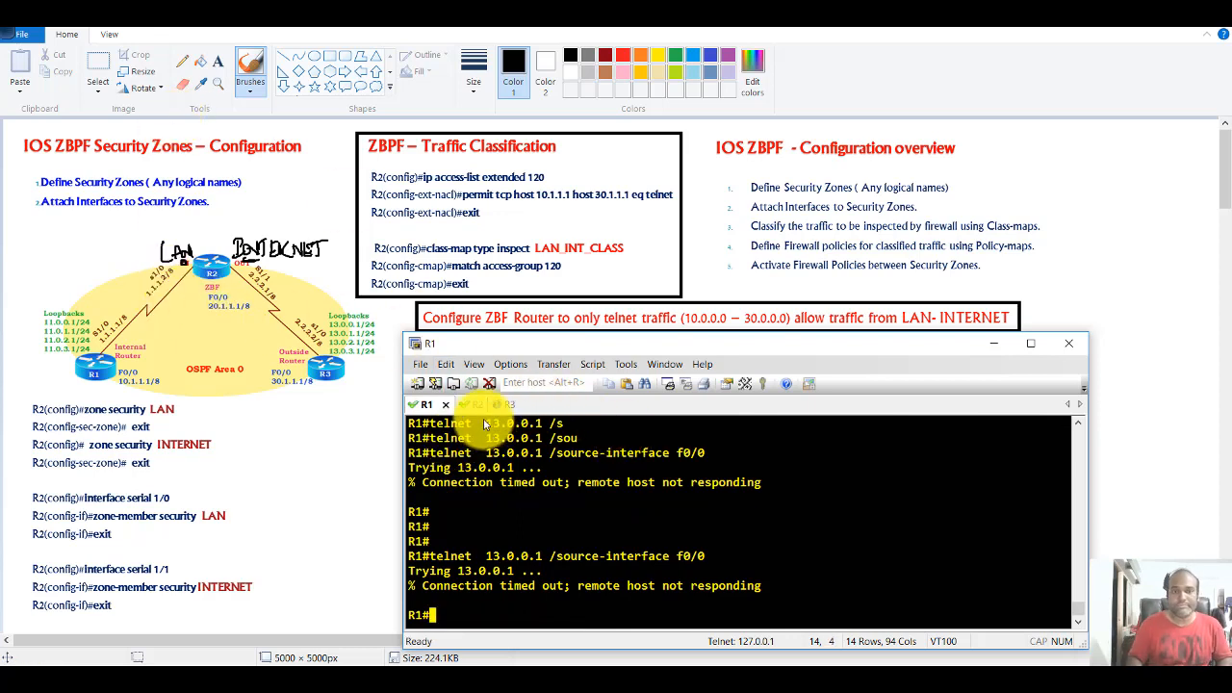
{"action": "left_click", "coordinate": [459, 405]}
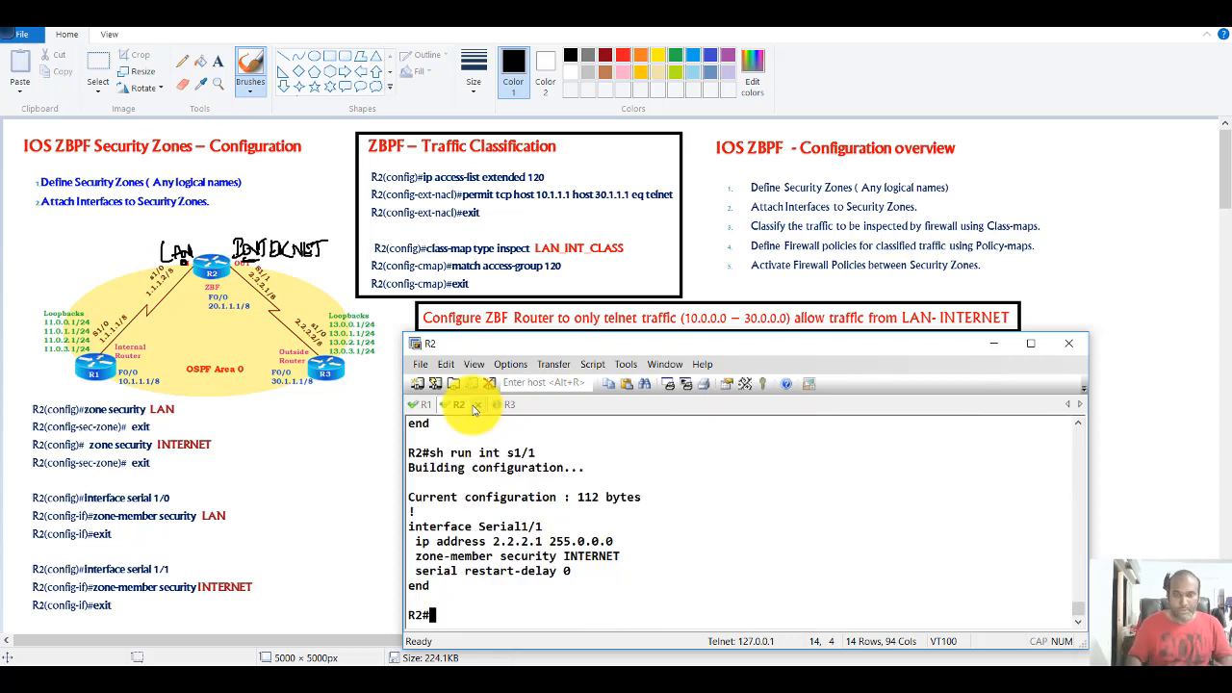
{"action": "type", "text": "conf t"}
{"action": "type", "text": "ip access-list extended"}
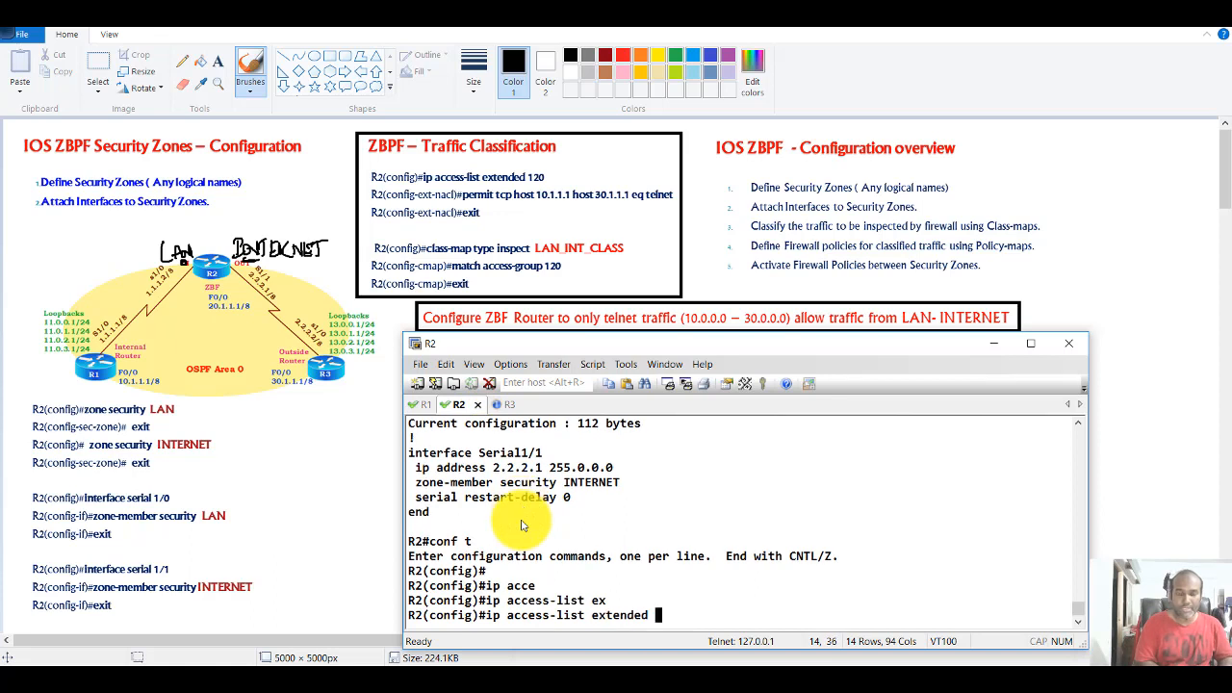
Step: Create ACL LAN_INT_ACL permitting telnet from host 10.1.1.1 to host 30.1.1.1, then verify
{"action": "type", "text": "LAN_INT_ACL"}
{"action": "type", "text": "permit tcp"}
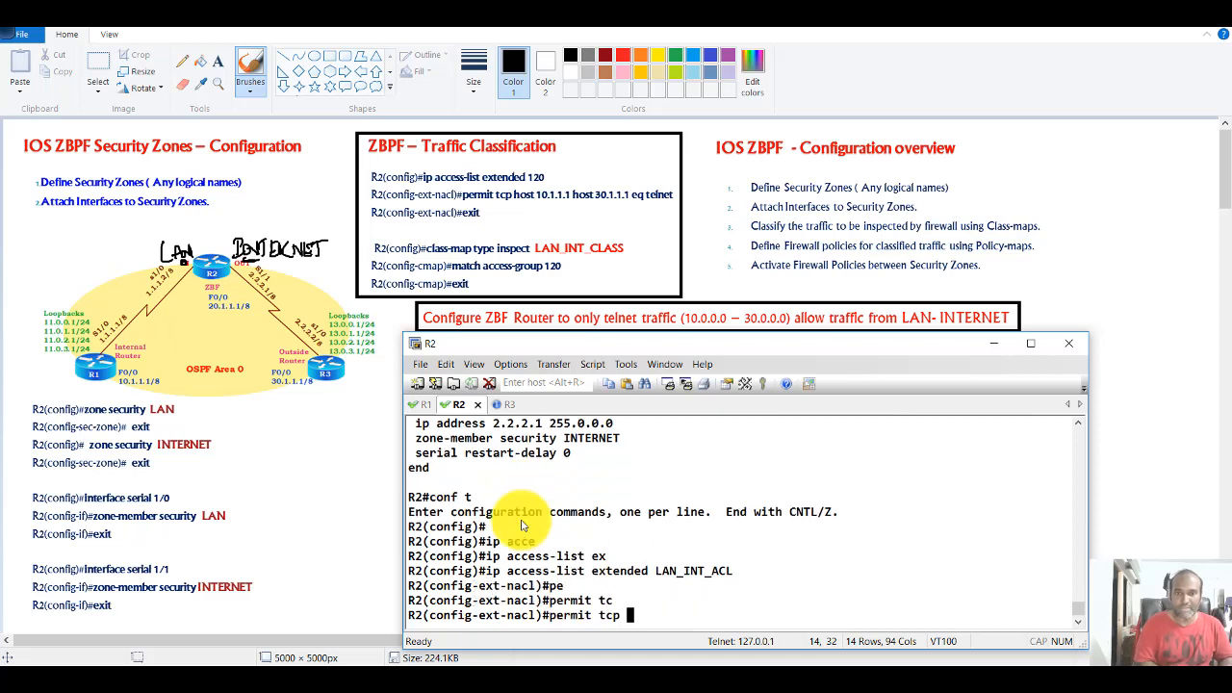
{"action": "type", "text": "host 10.1.1.1 host 30.1.1.1 eq te"}
{"action": "type", "text": "sh ruin ac"}
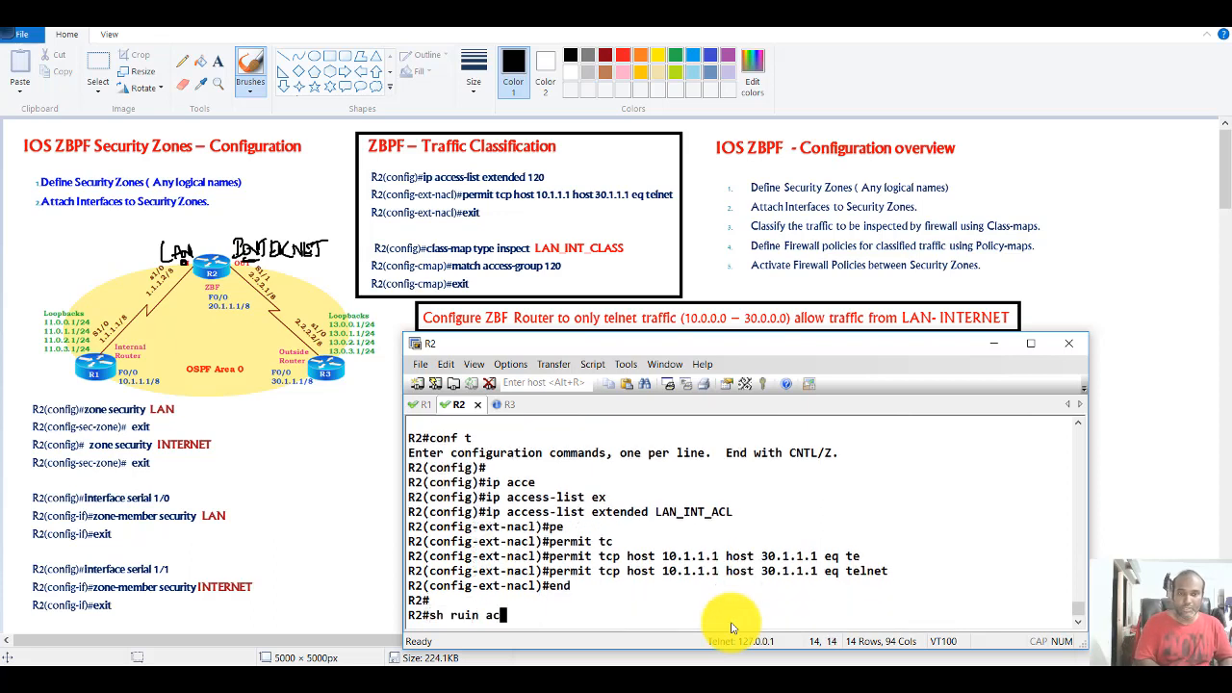
{"action": "key", "text": "Return"}
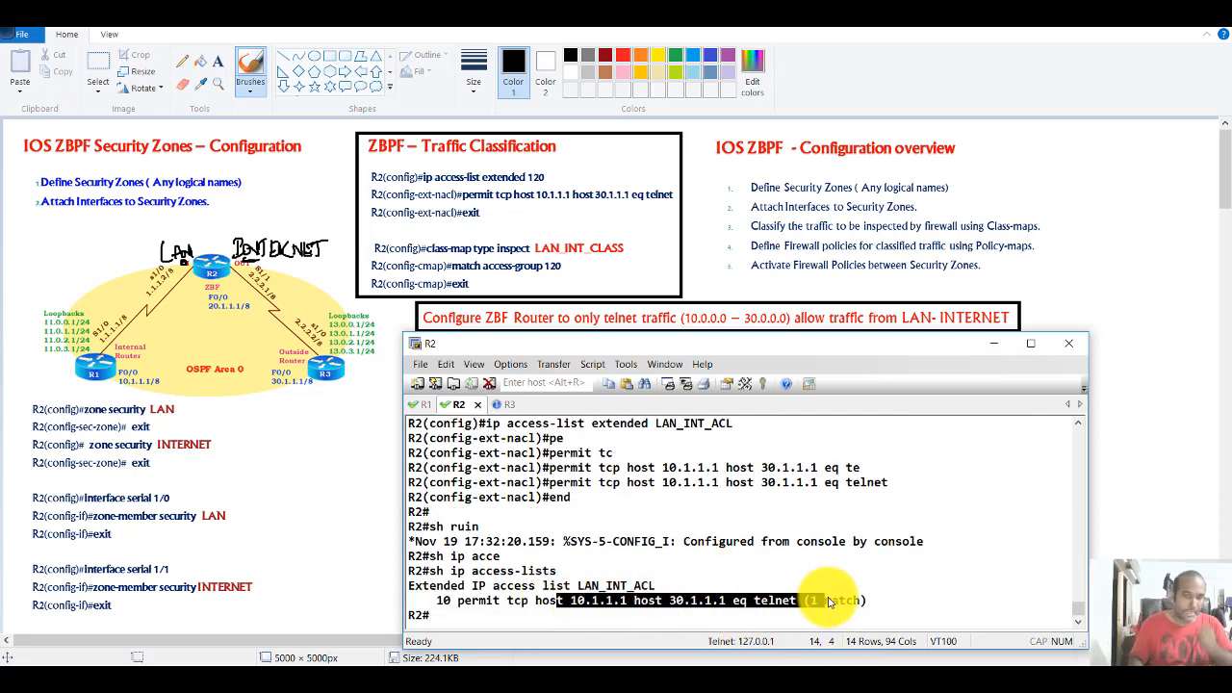
{"action": "mouse_move", "coordinate": [692, 520]}
{"action": "type", "text": "class-map tyy"}
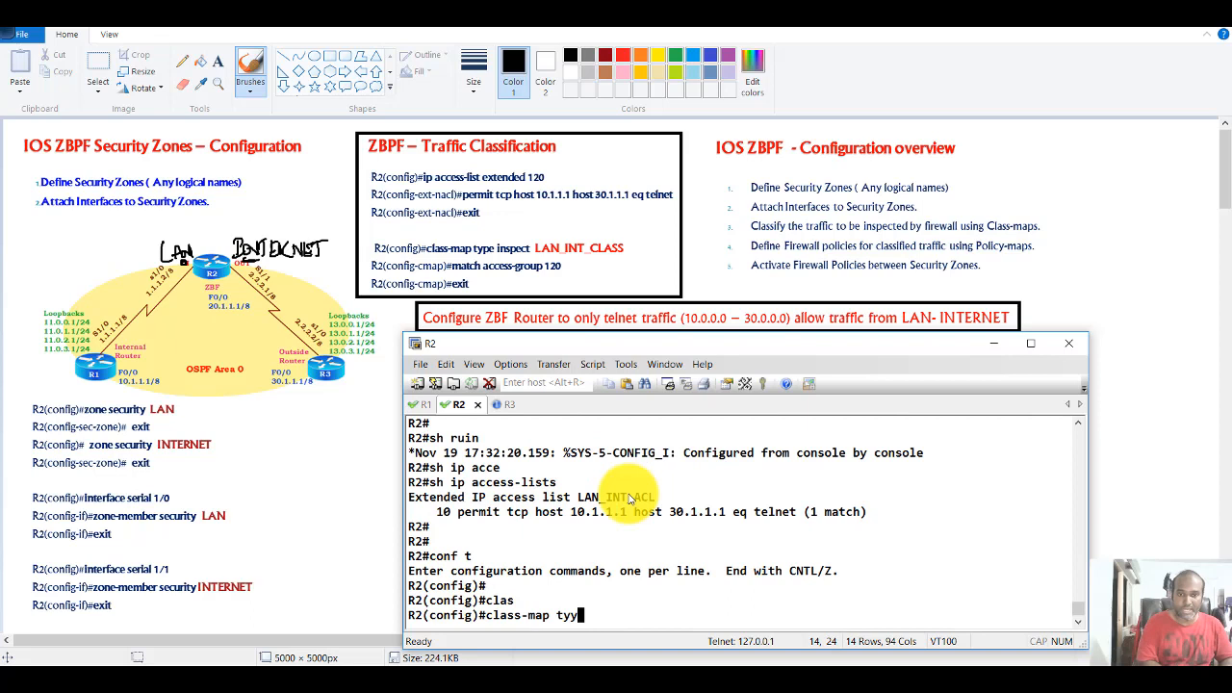
Step: Define inspect class-map LAN_INT_CLASS matching access-group name LAN_INT_ACL
{"action": "type", "text": "type inspect"}
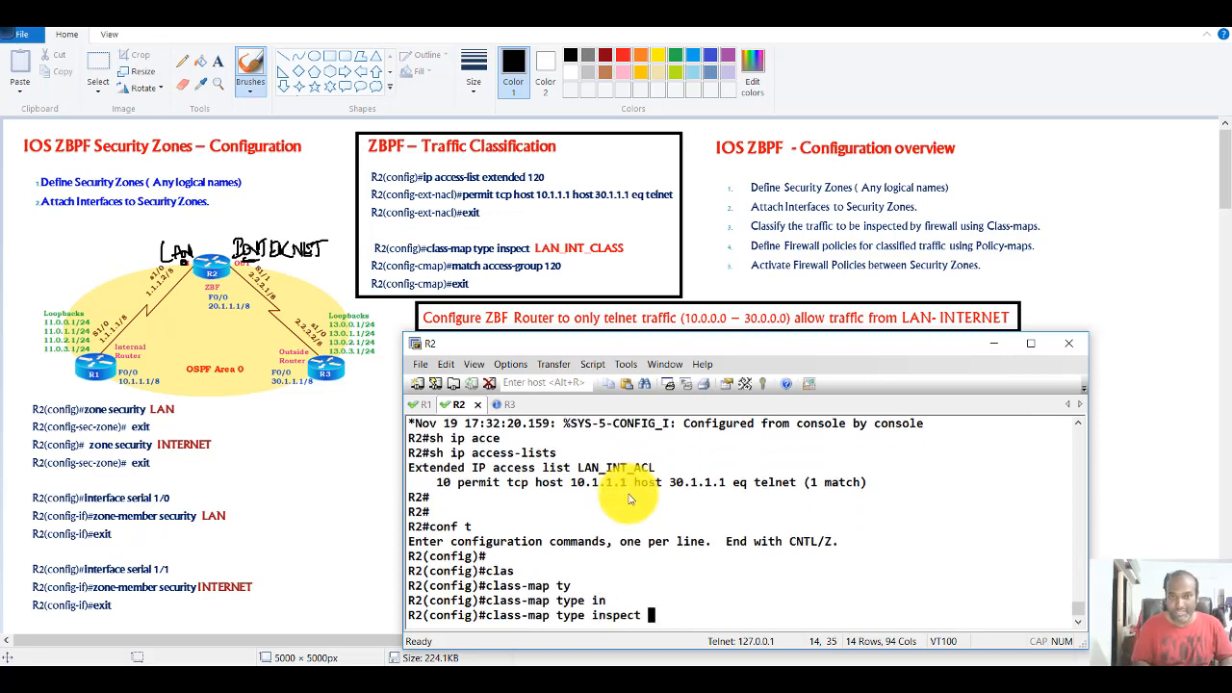
{"action": "type", "text": "LAN_INT_CLASS"}
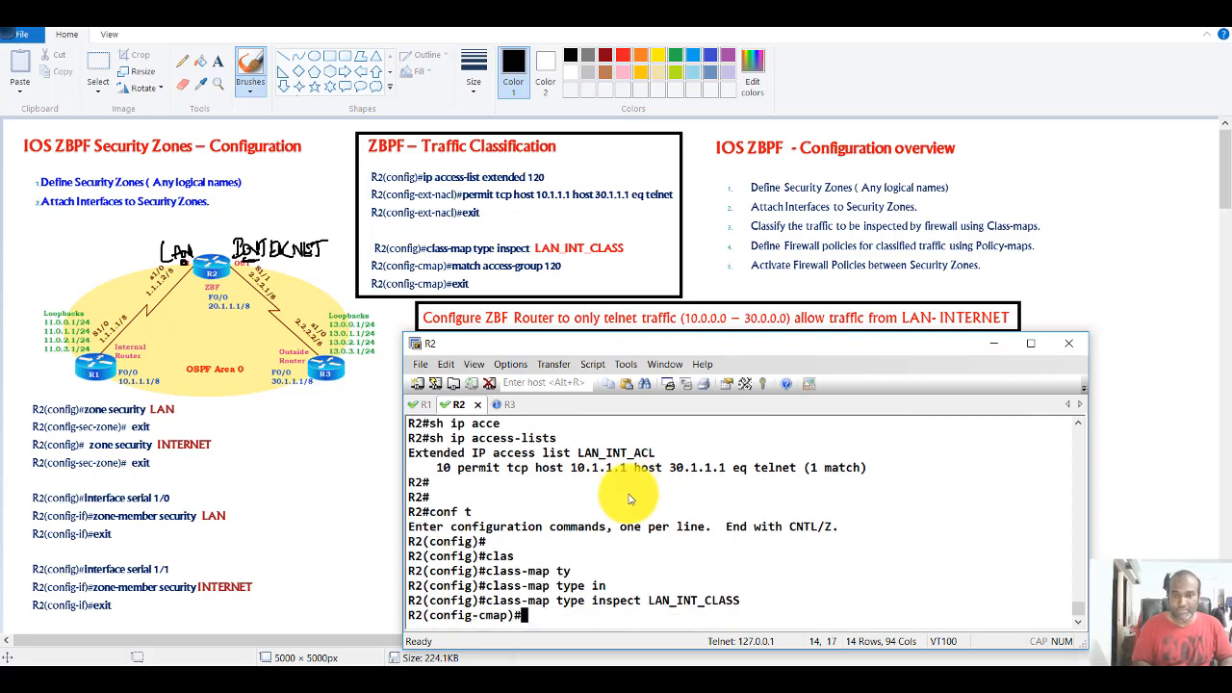
{"action": "type", "text": "mat"}
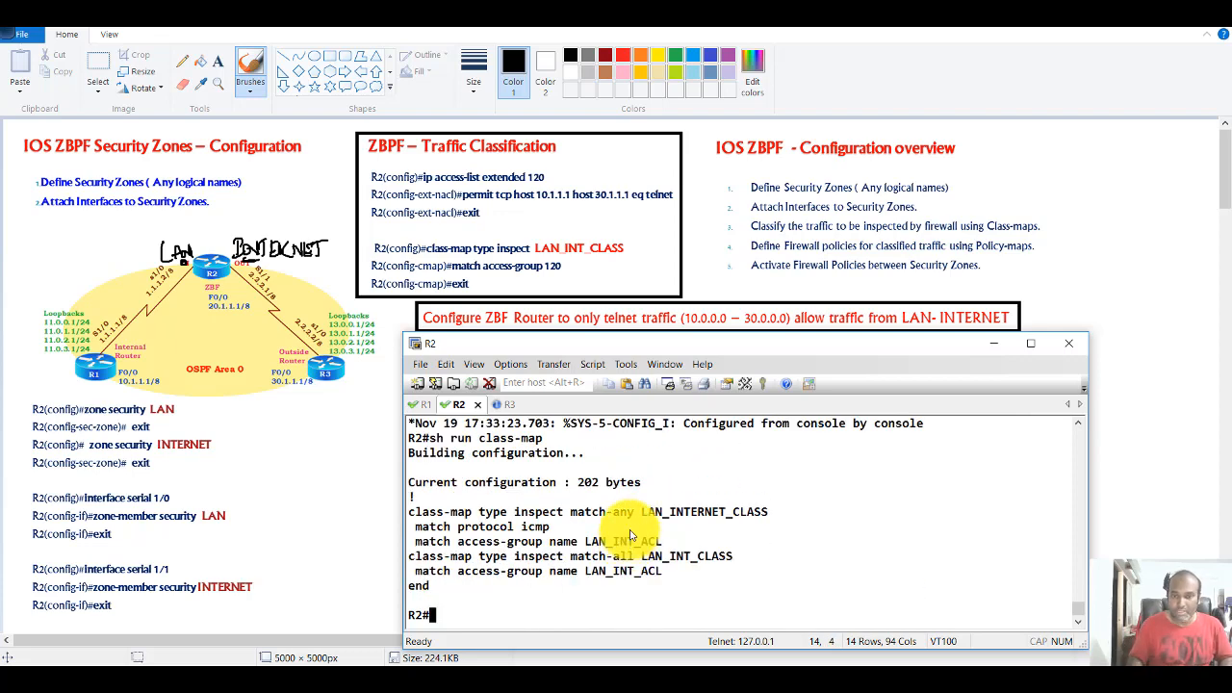
Step: Delete class-map LAN_INTERNET_CLASS with 'no class-map', then verify via 'do sh run class-map'
{"action": "type", "text": "conf t"}
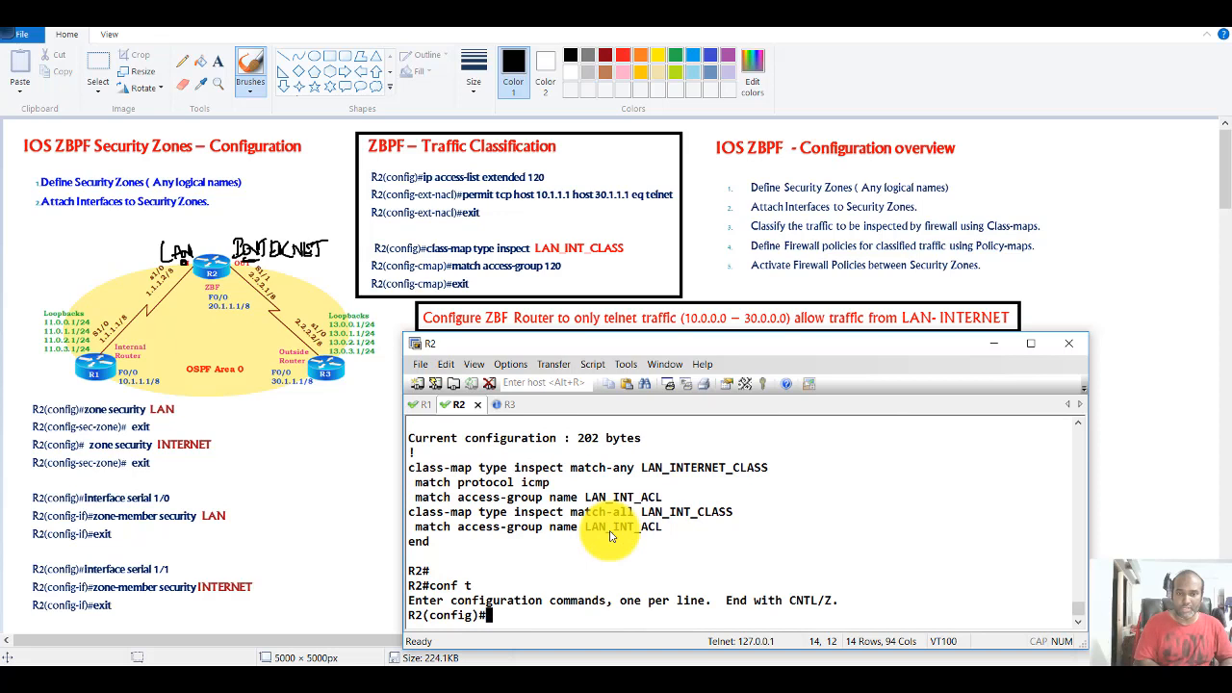
{"action": "type", "text": "no"}
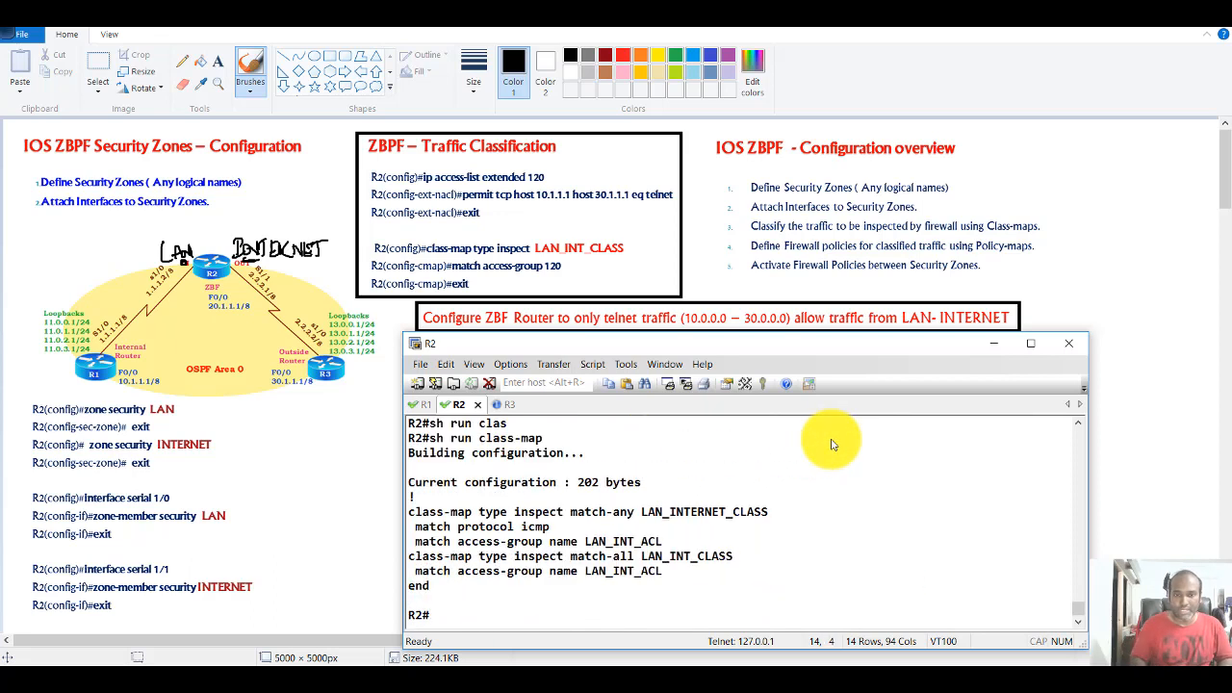
{"action": "mouse_move", "coordinate": [780, 536]}
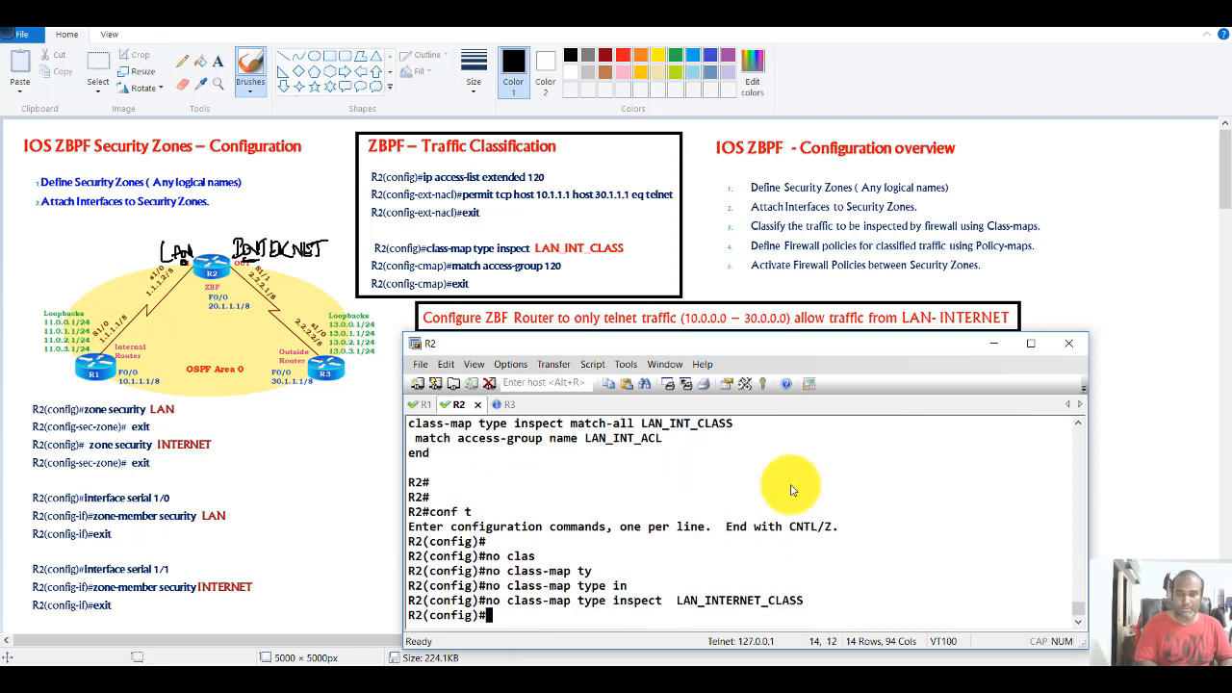
{"action": "type", "text": "do sh run class-ma"}
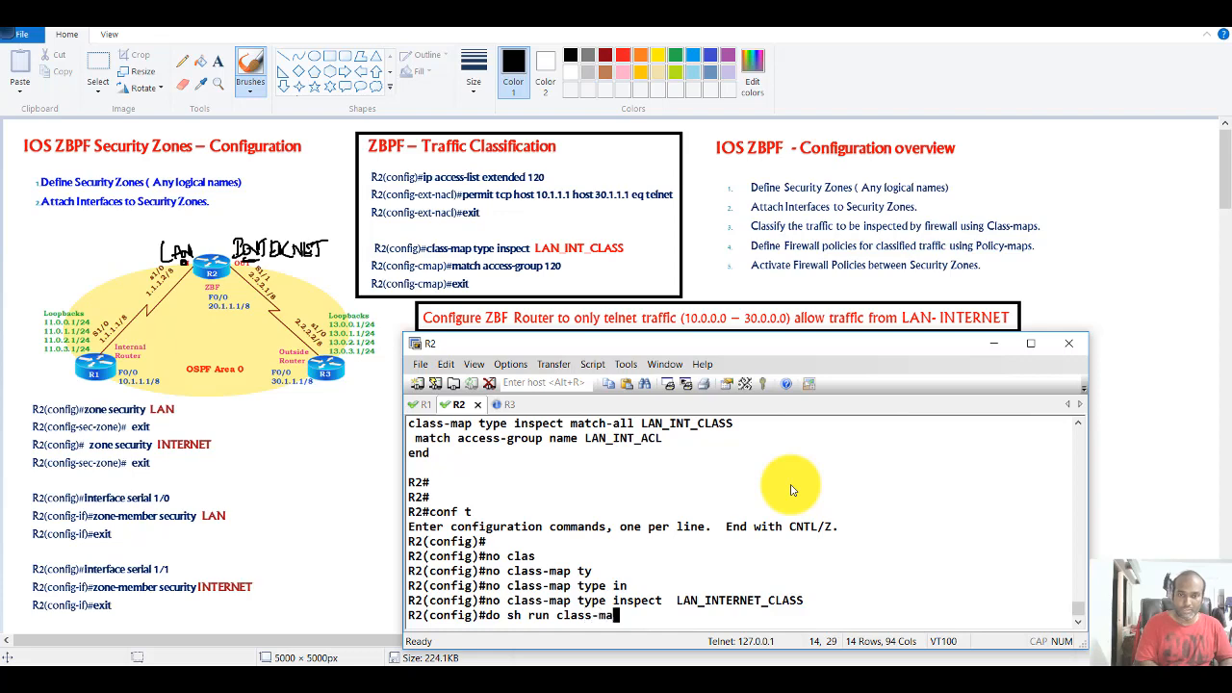
{"action": "key", "text": "Return"}
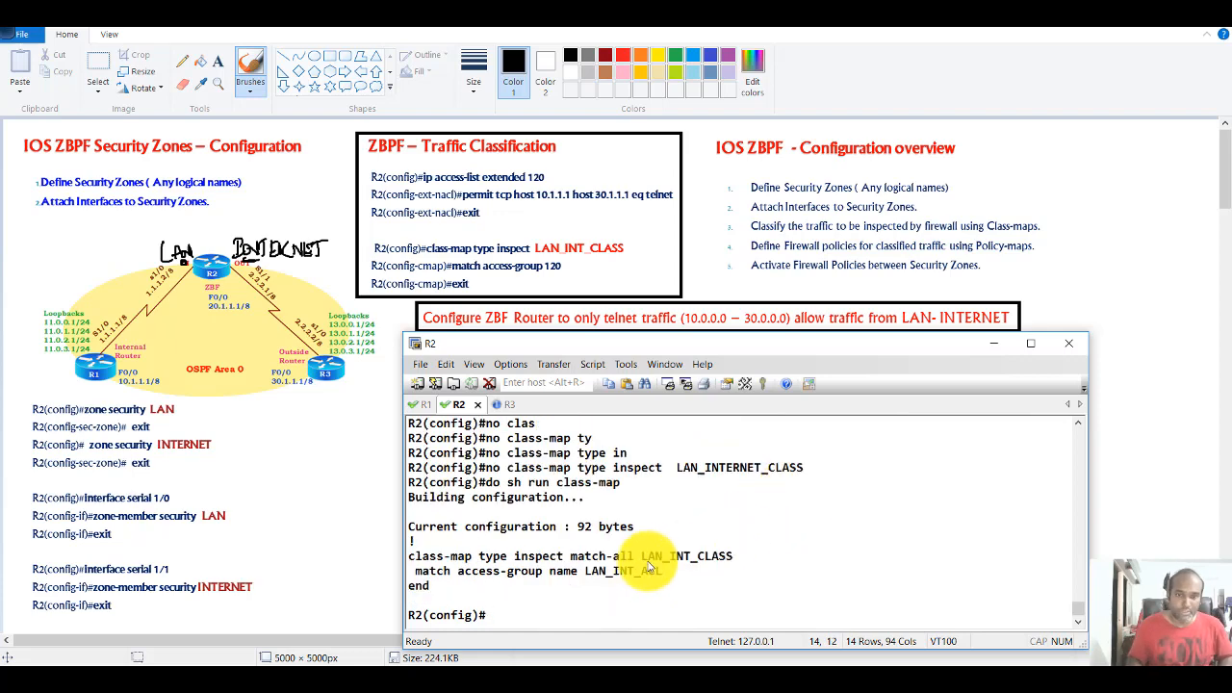